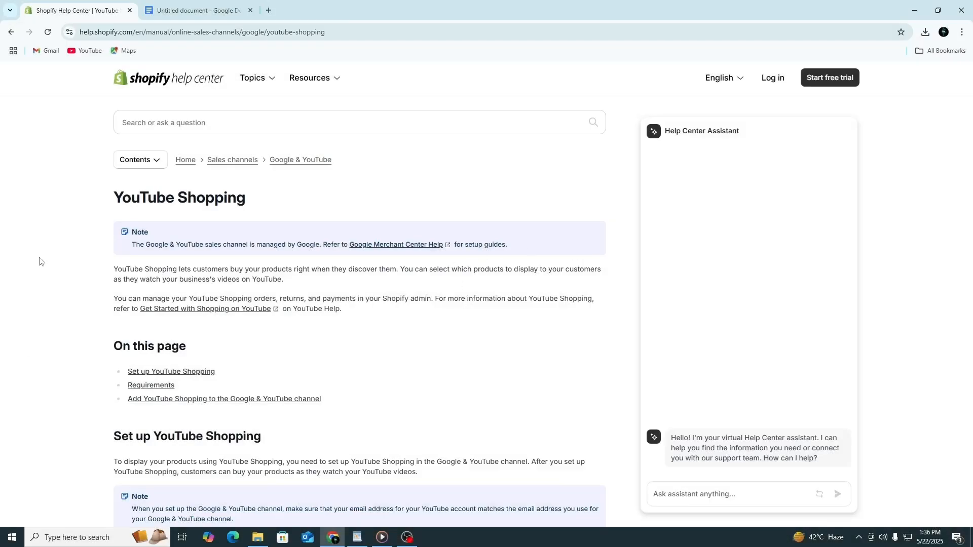
# - Scroll to the 'Set up YouTube Shopping' heading and clear its selection
pyautogui.scroll(-3)
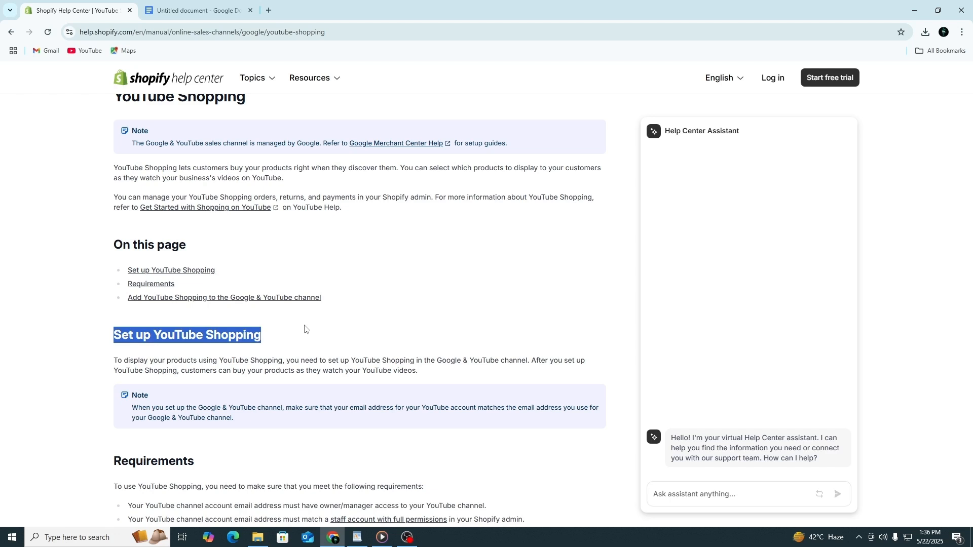
pyautogui.moveTo(315, 320)
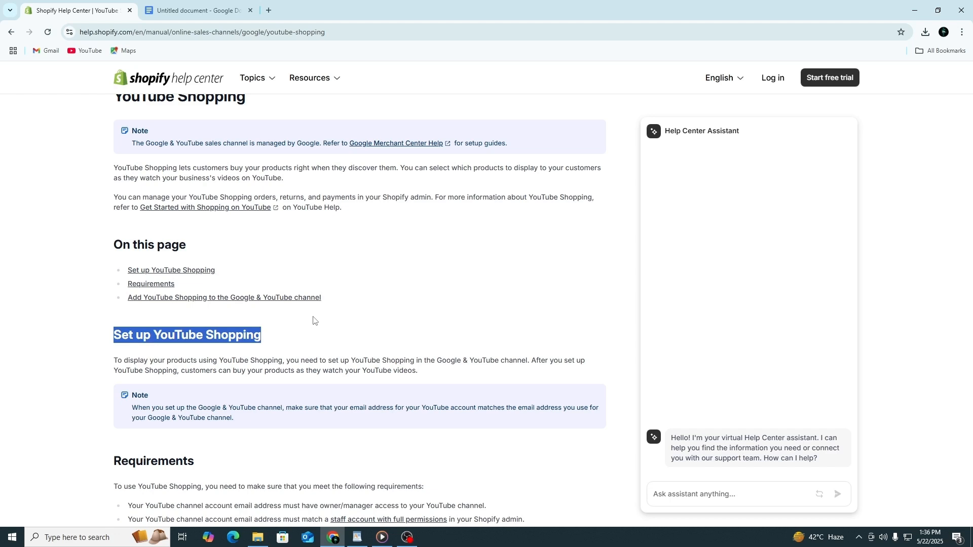
pyautogui.click(304, 327)
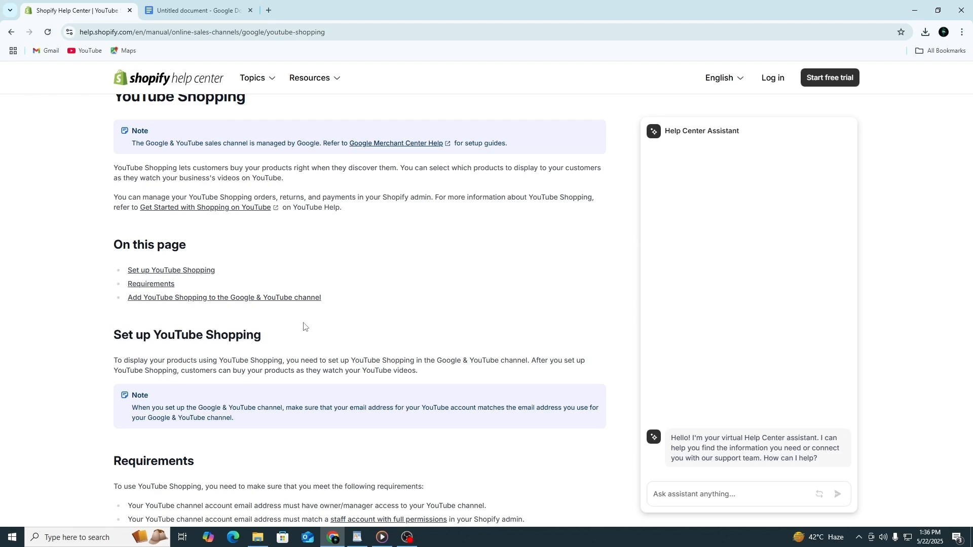
# - Scroll to Requirements and highlight the first lines, including the YouTube Partner Program country requirement
pyautogui.scroll(-3)
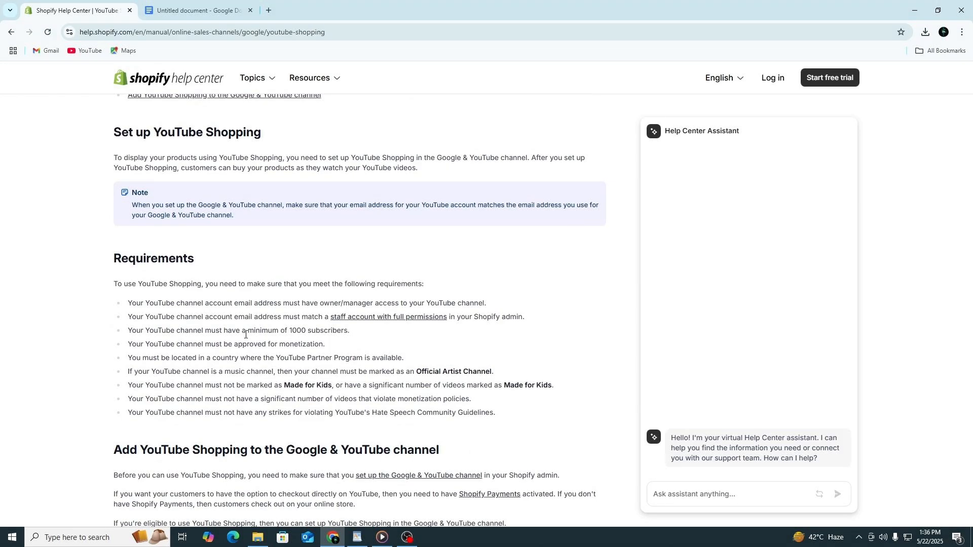
pyautogui.scroll(-3)
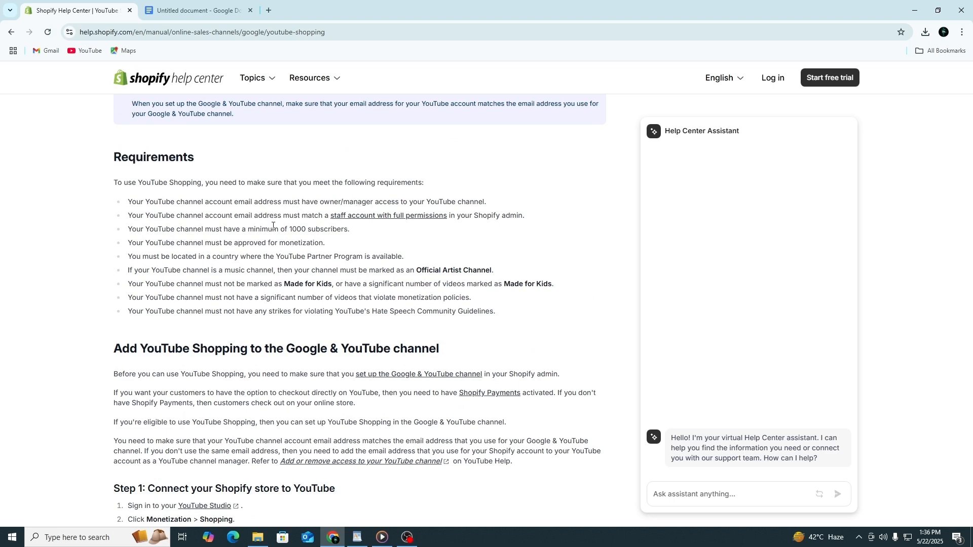
pyautogui.moveTo(290, 229); pyautogui.dragTo(349, 229)
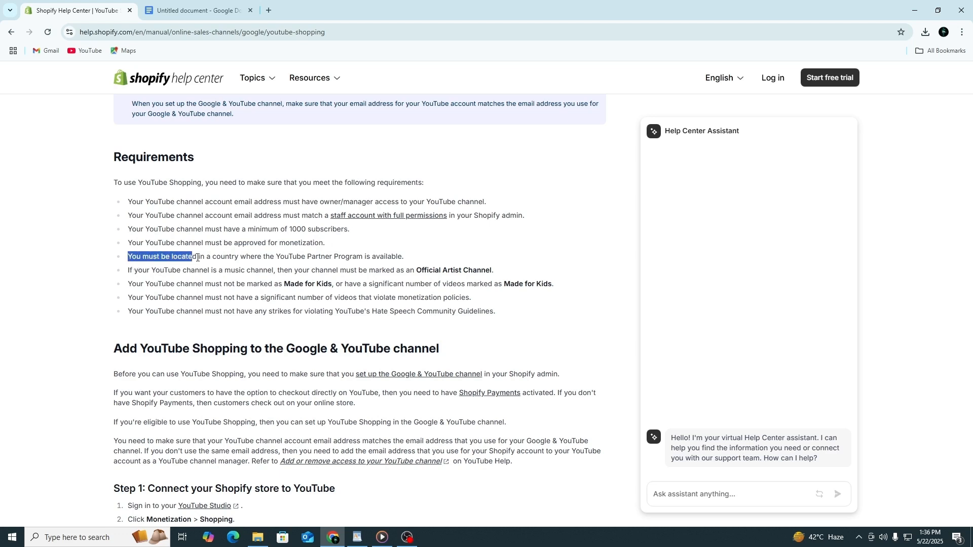
pyautogui.moveTo(192, 256); pyautogui.dragTo(402, 256)
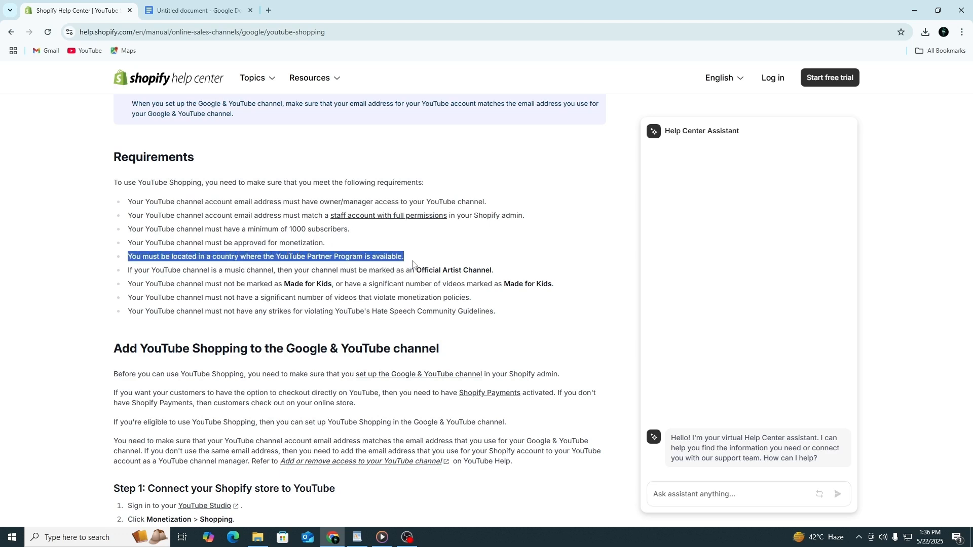
pyautogui.moveTo(269, 267)
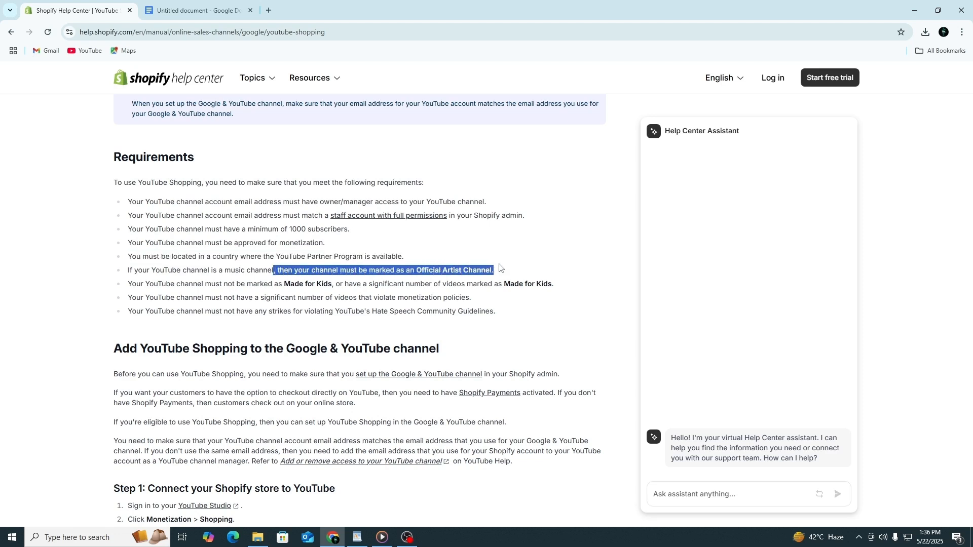
pyautogui.click(263, 270)
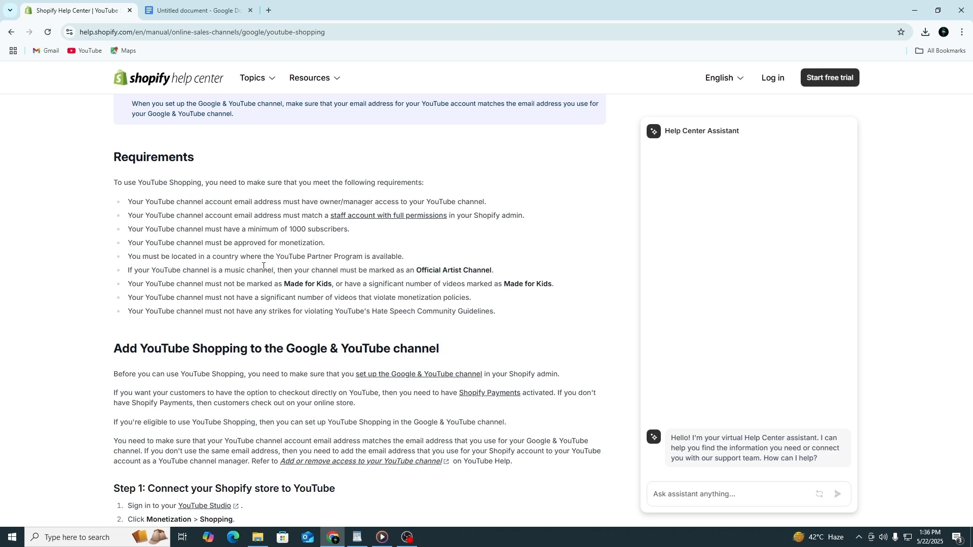
# - Highlight the Made for Kids and hate speech strikes requirements, deselecting each afterward
pyautogui.doubleClick(164, 285)
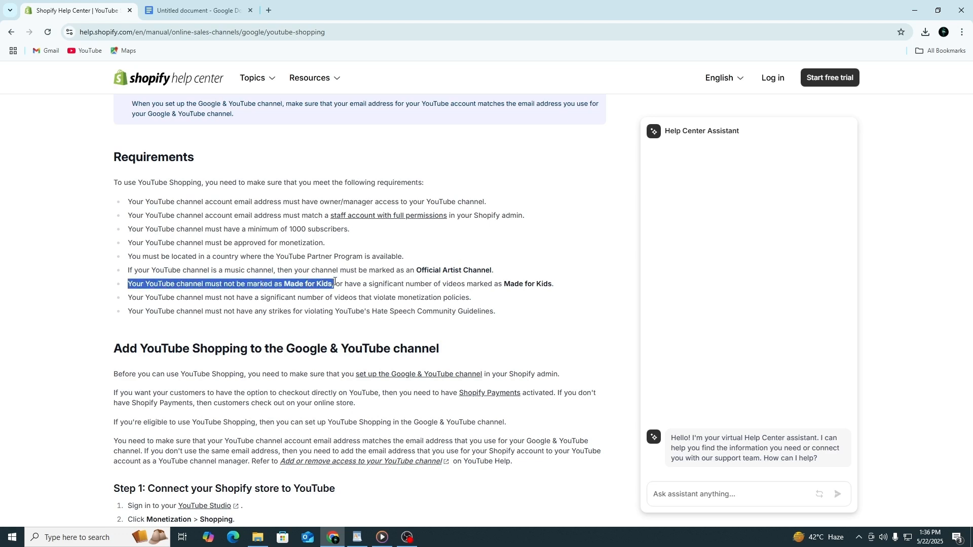
pyautogui.moveTo(333, 284); pyautogui.dragTo(487, 283)
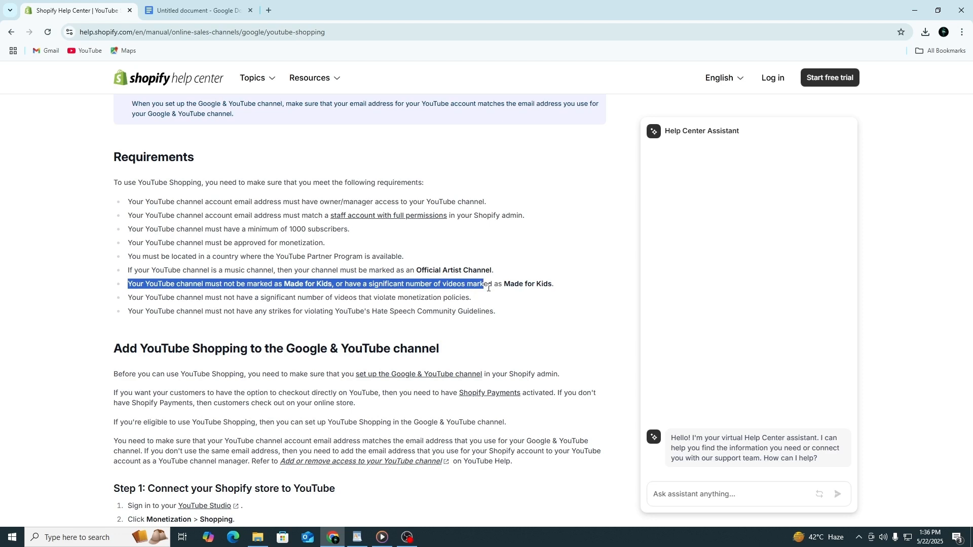
pyautogui.click(329, 321)
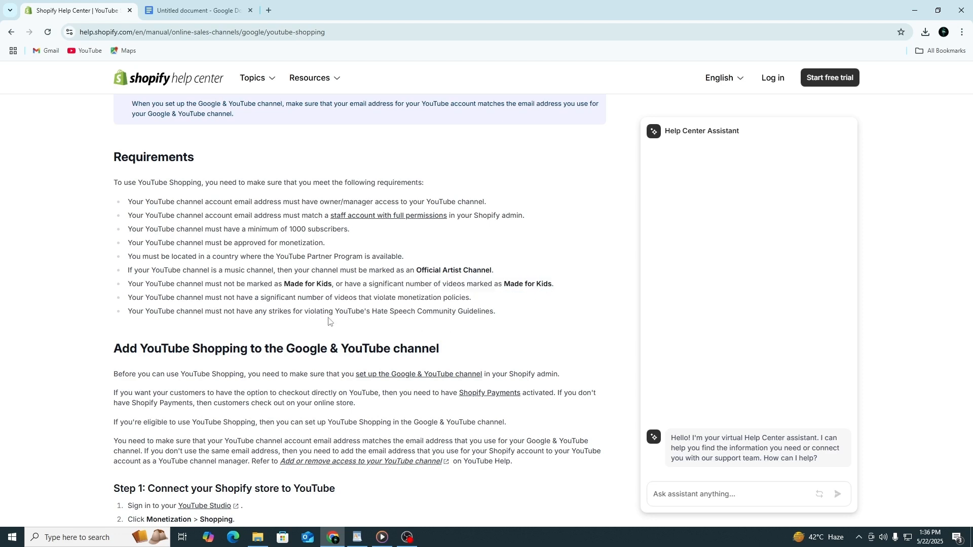
pyautogui.moveTo(129, 311); pyautogui.dragTo(280, 310)
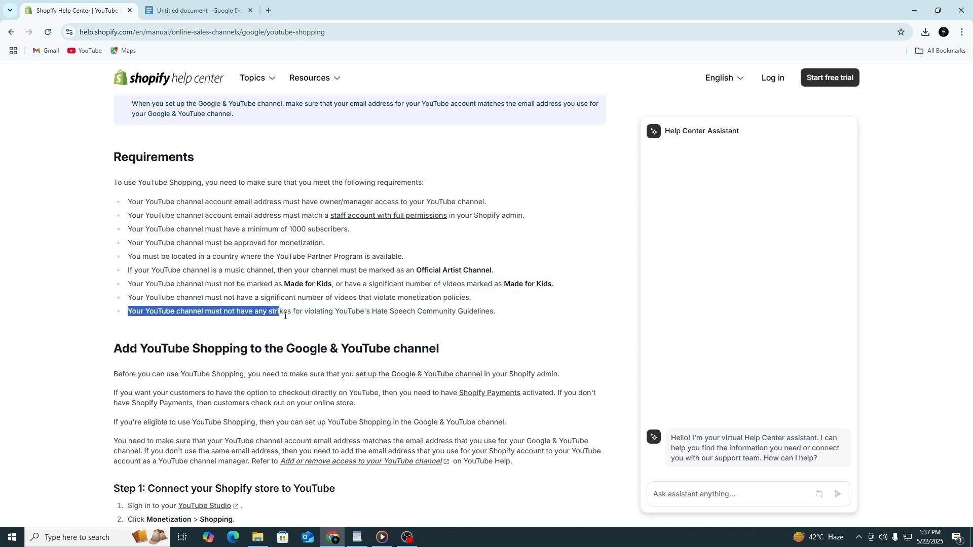
pyautogui.moveTo(279, 311); pyautogui.dragTo(505, 311)
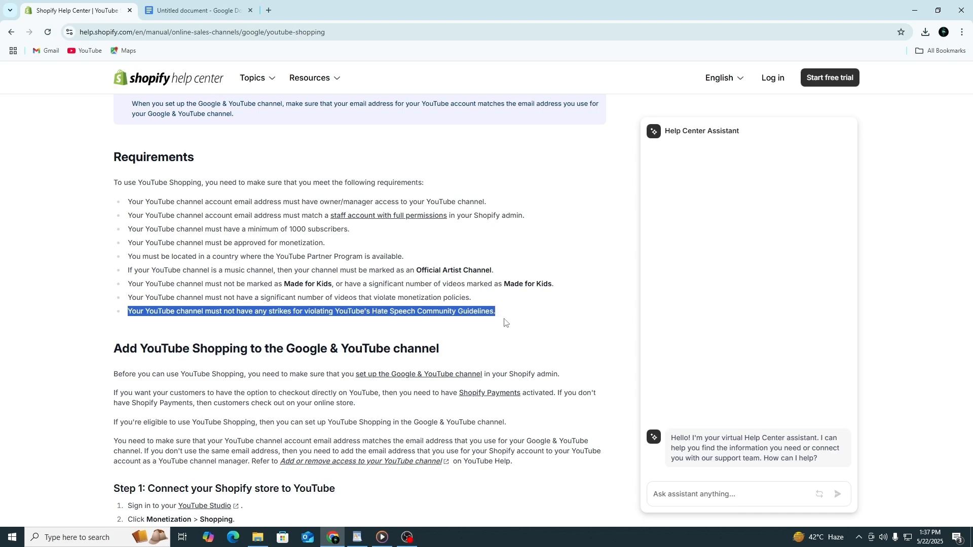
pyautogui.click(406, 310)
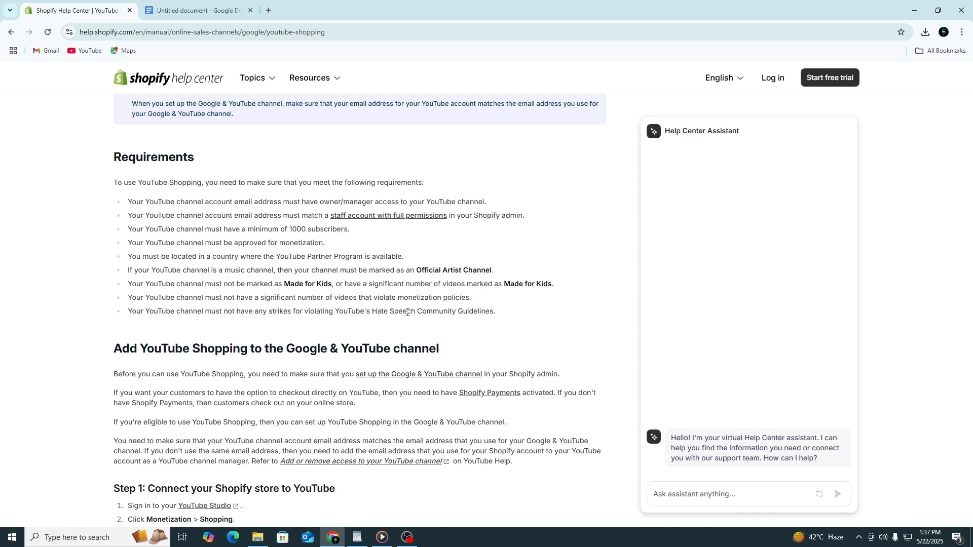
# - Scroll past Requirements until the Step 1 connection steps and Step 2 setup steps are fully visible
pyautogui.scroll(-3)
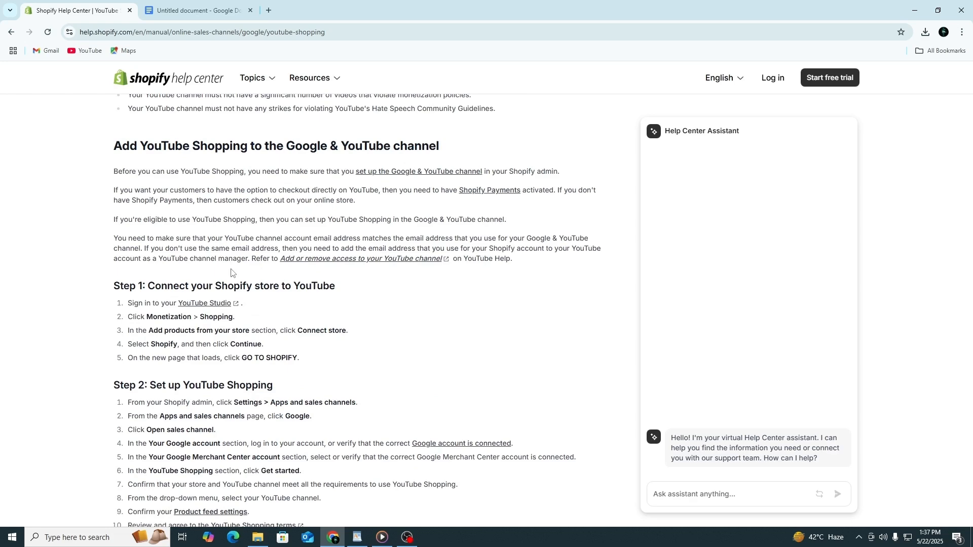
pyautogui.scroll(-3)
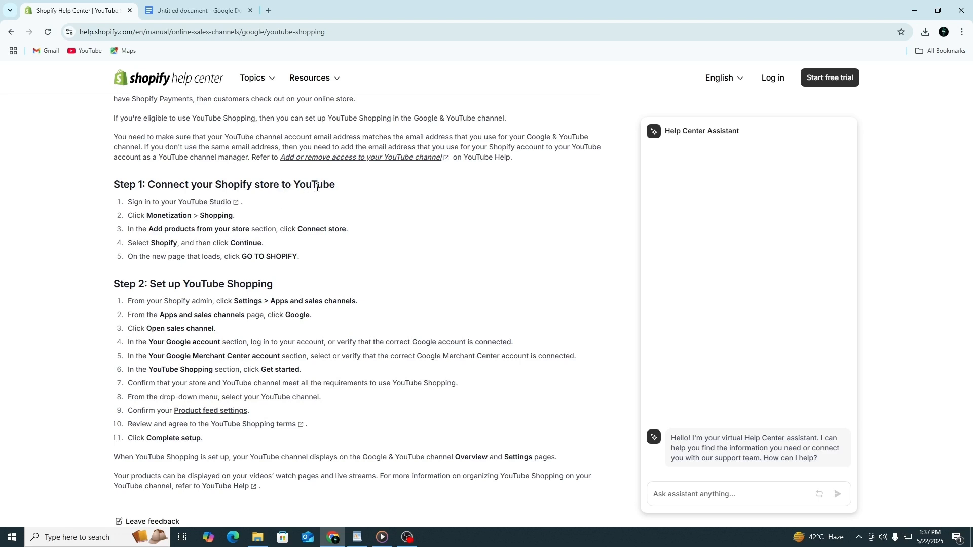
pyautogui.moveTo(481, 204)
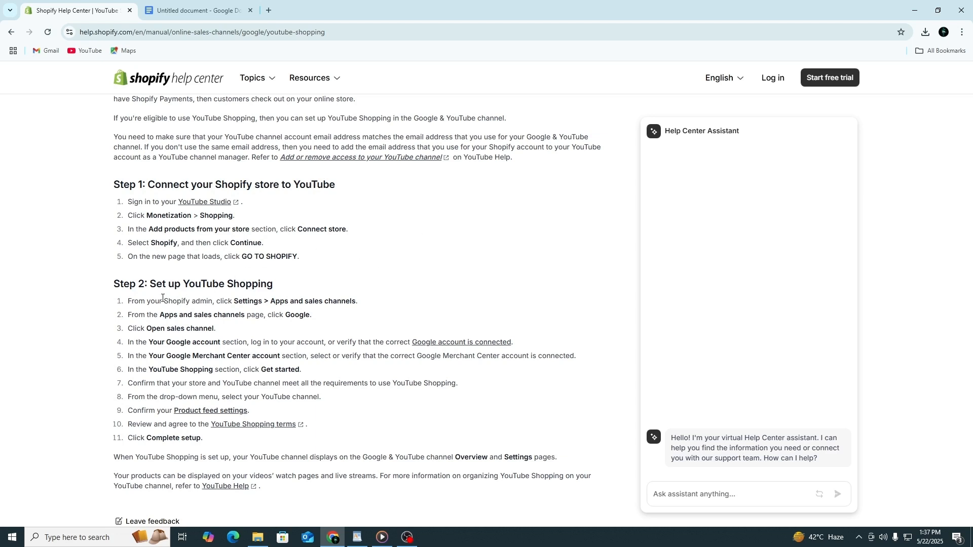
pyautogui.moveTo(93, 280)
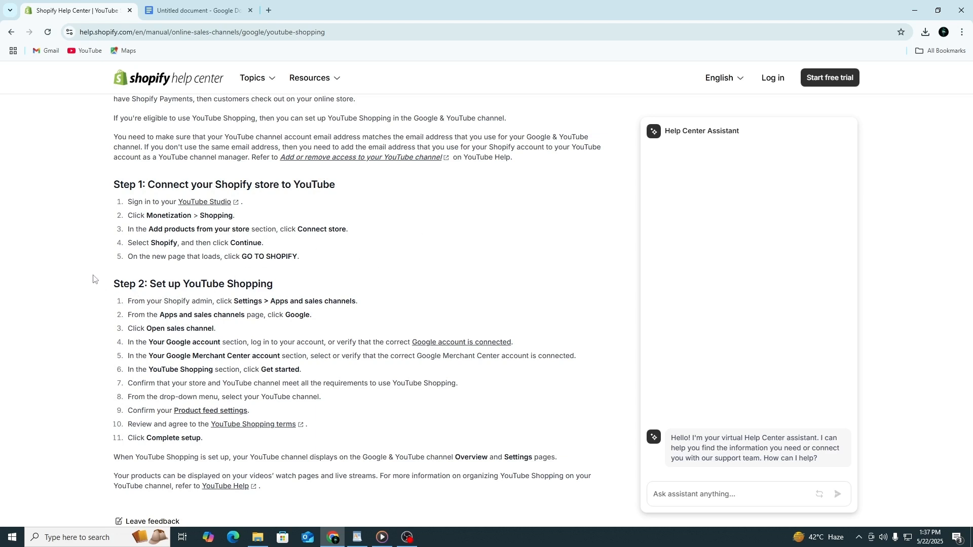
pyautogui.moveTo(94, 271)
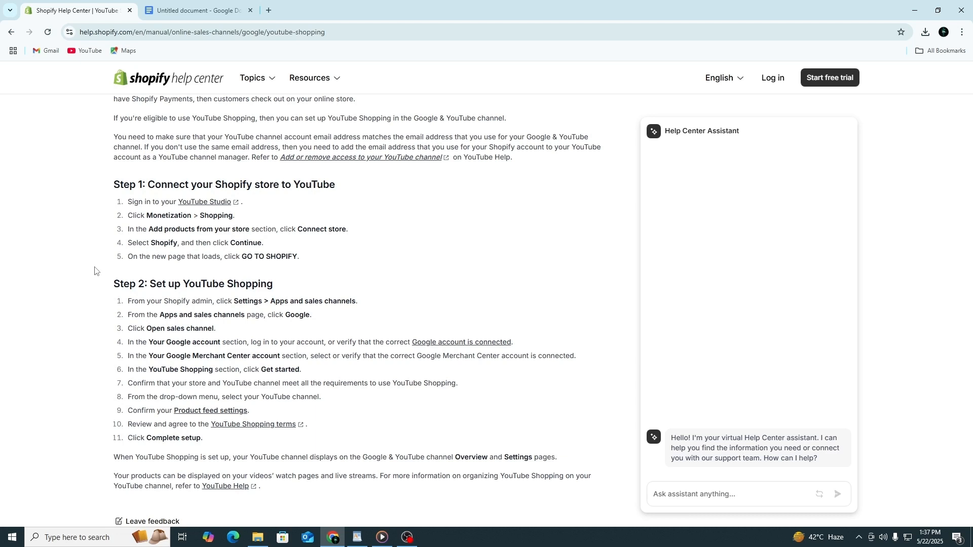
pyautogui.moveTo(99, 267)
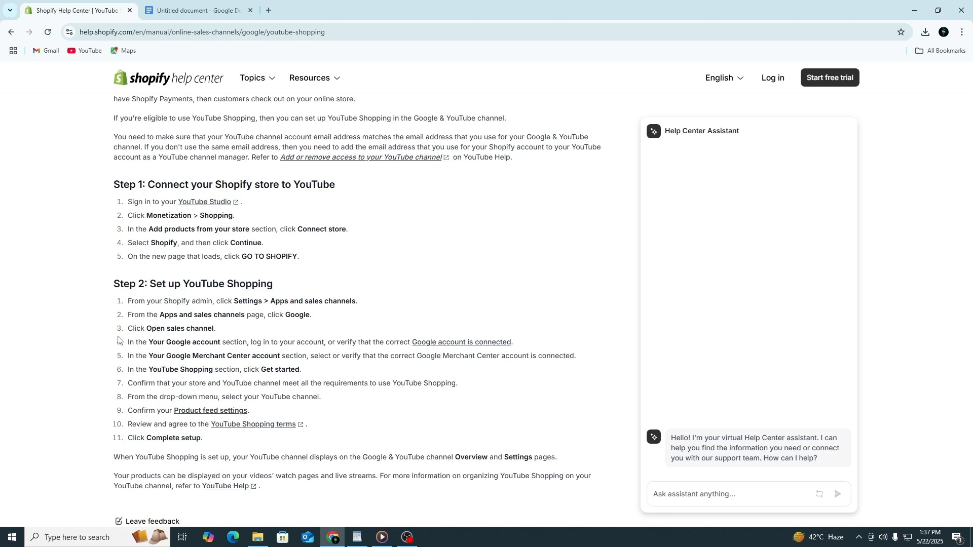
pyautogui.doubleClick(174, 301)
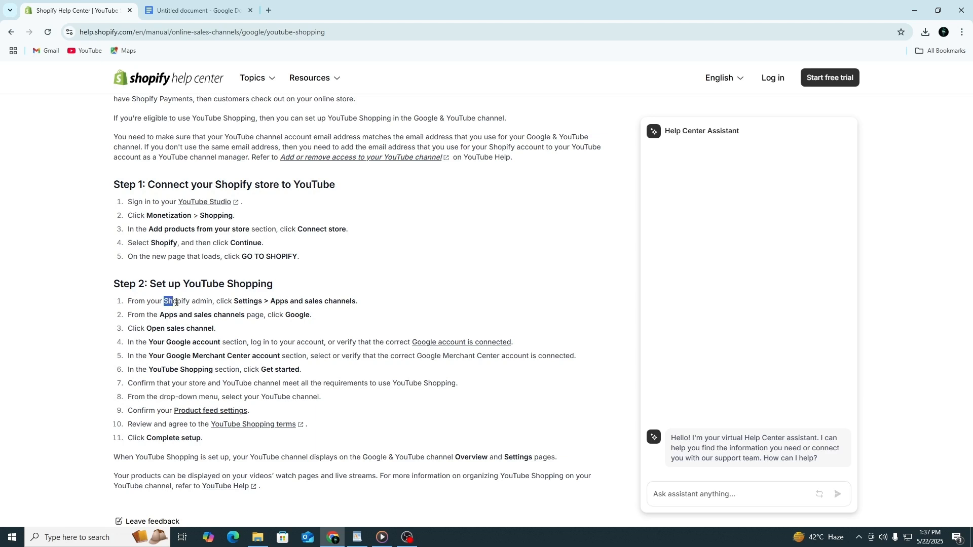
pyautogui.moveTo(164, 301); pyautogui.dragTo(214, 301)
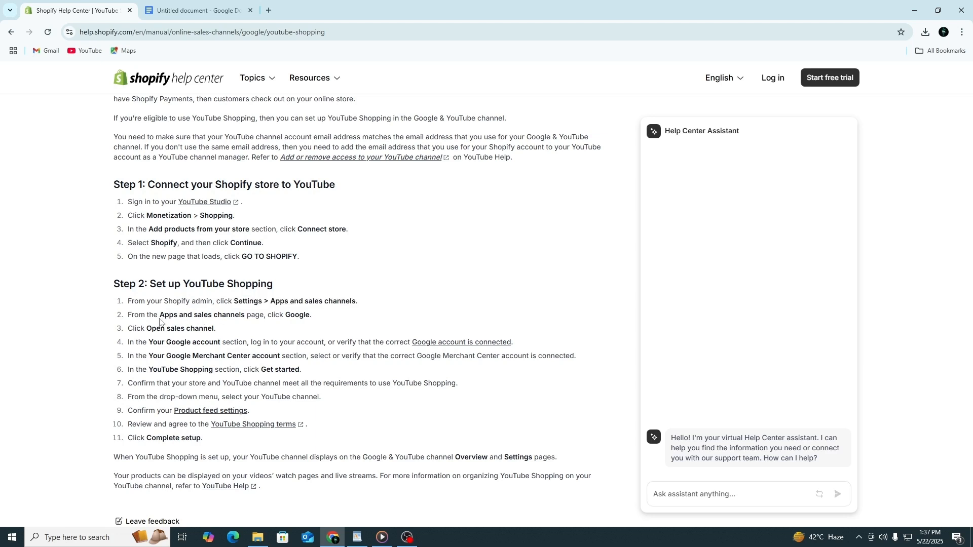
pyautogui.doubleClick(134, 328)
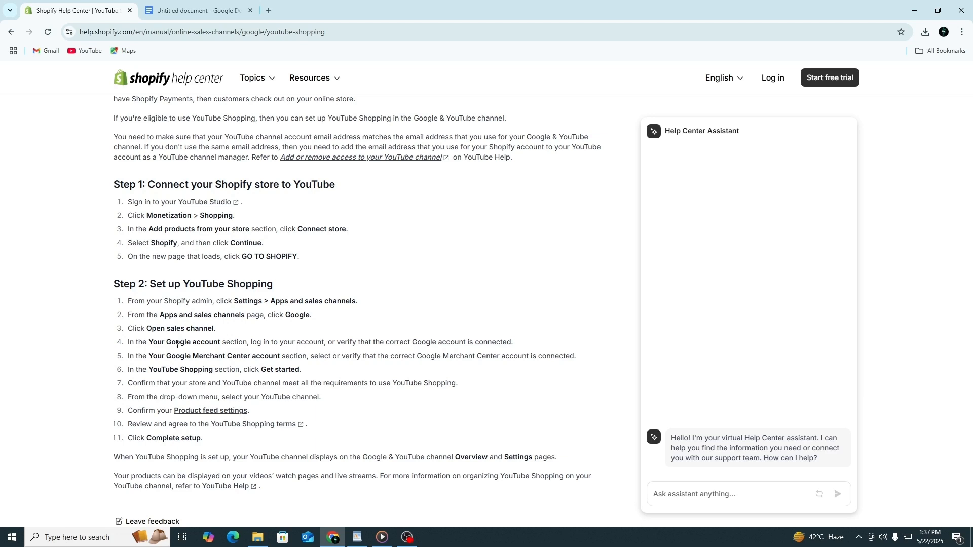
pyautogui.moveTo(223, 351)
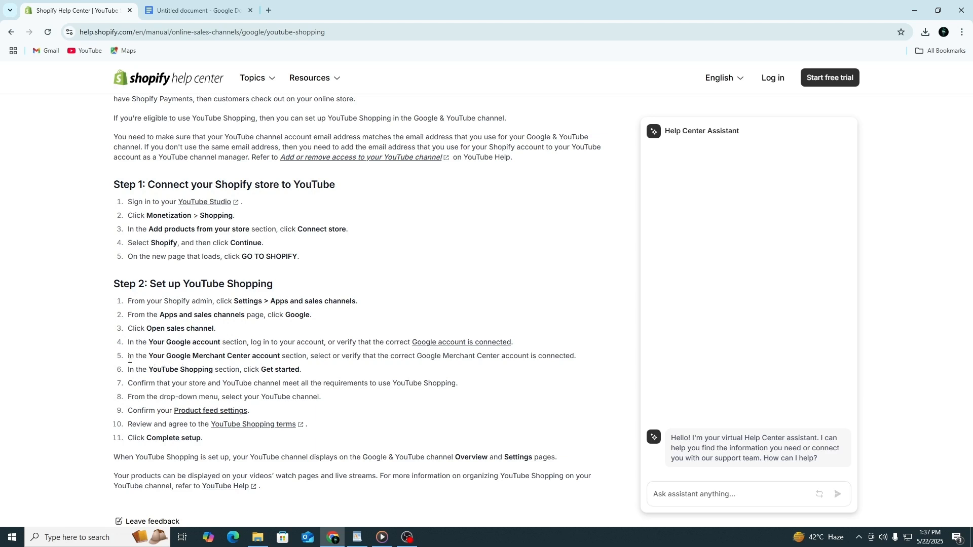
pyautogui.moveTo(128, 355); pyautogui.dragTo(199, 369)
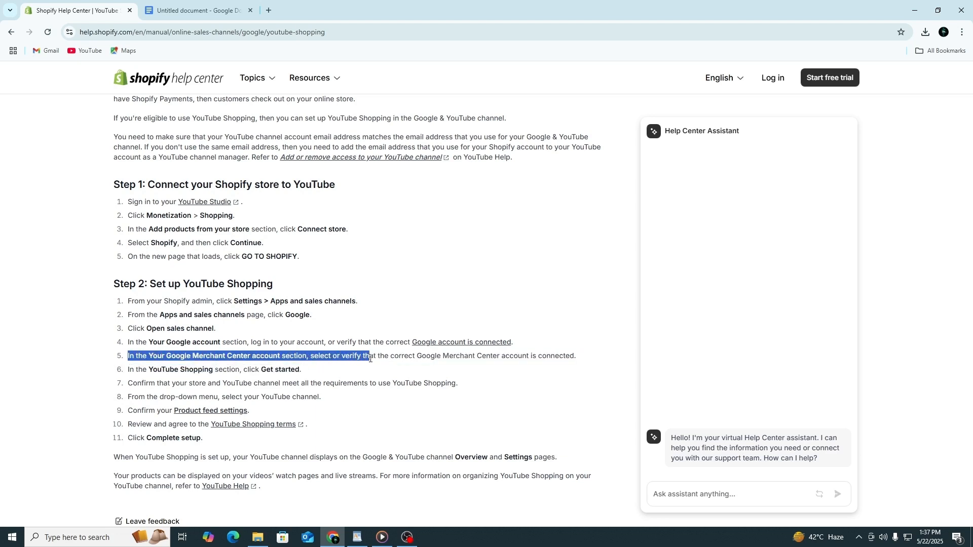
pyautogui.moveTo(371, 355); pyautogui.dragTo(576, 356)
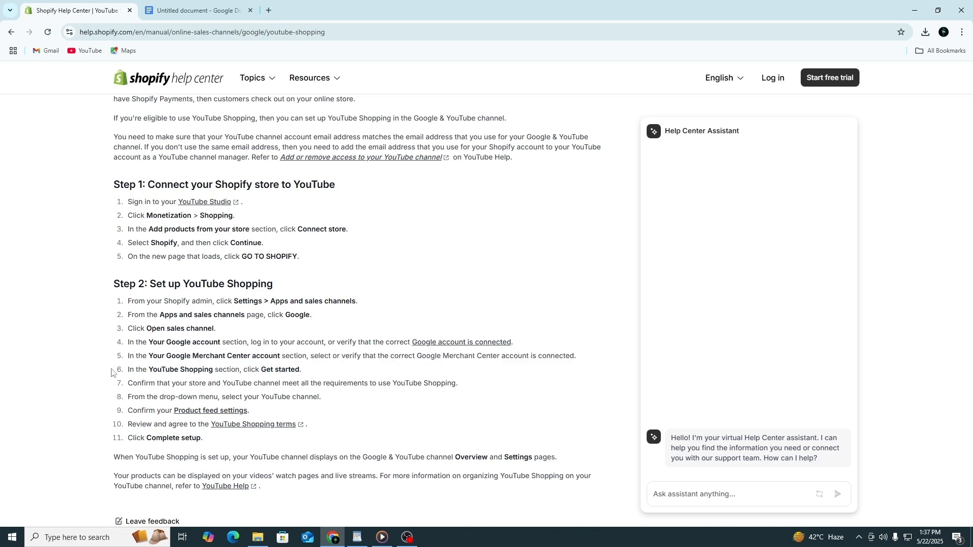
pyautogui.moveTo(150, 370)
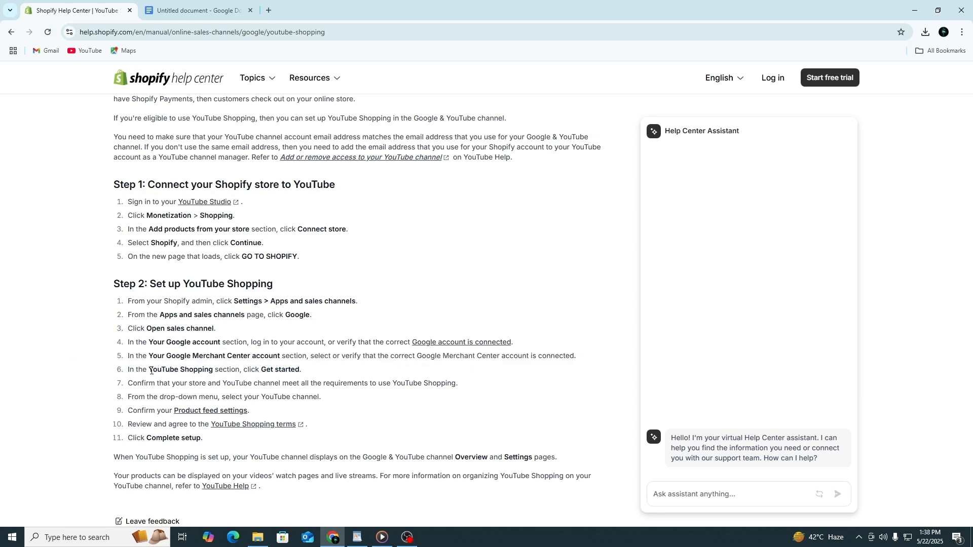
pyautogui.doubleClick(177, 370)
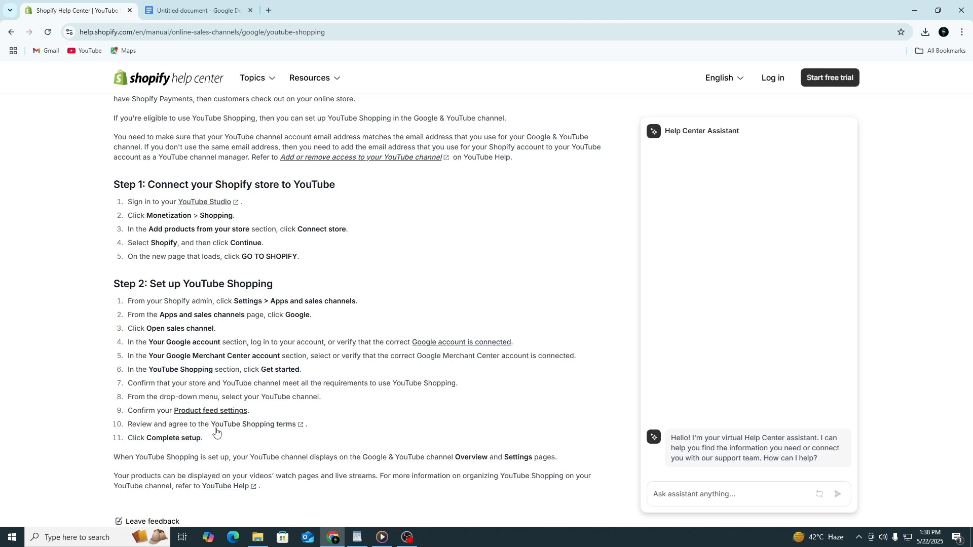
pyautogui.moveTo(124, 392)
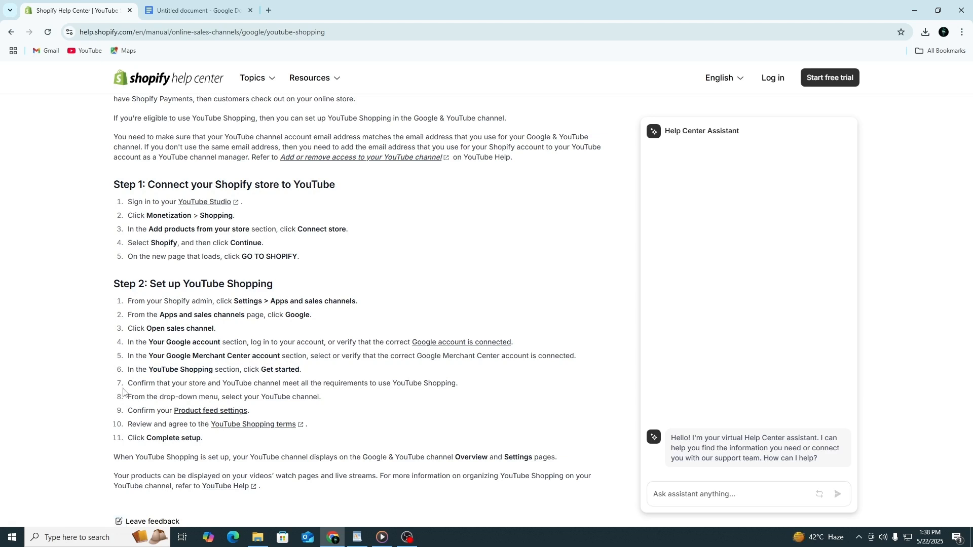
pyautogui.moveTo(398, 383)
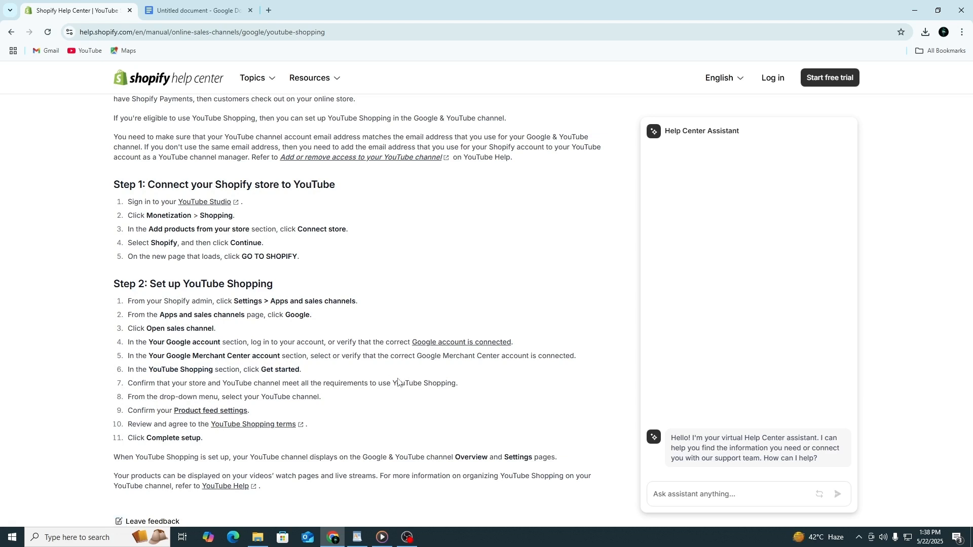
pyautogui.moveTo(175, 384)
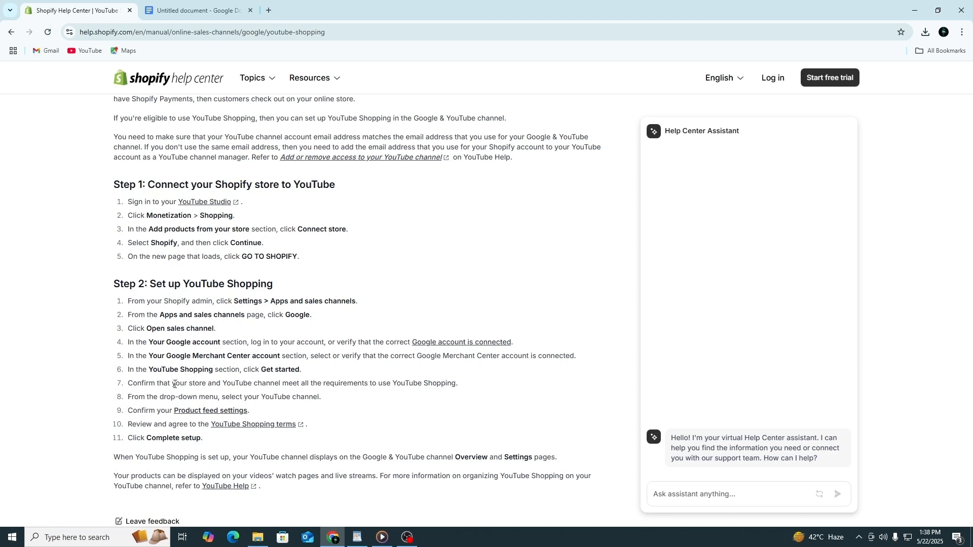
pyautogui.moveTo(227, 396)
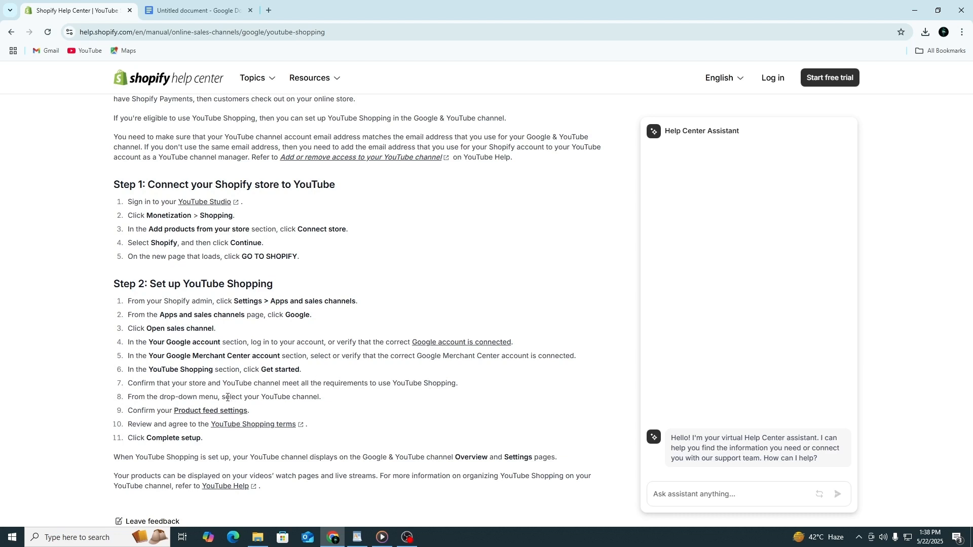
pyautogui.moveTo(252, 425)
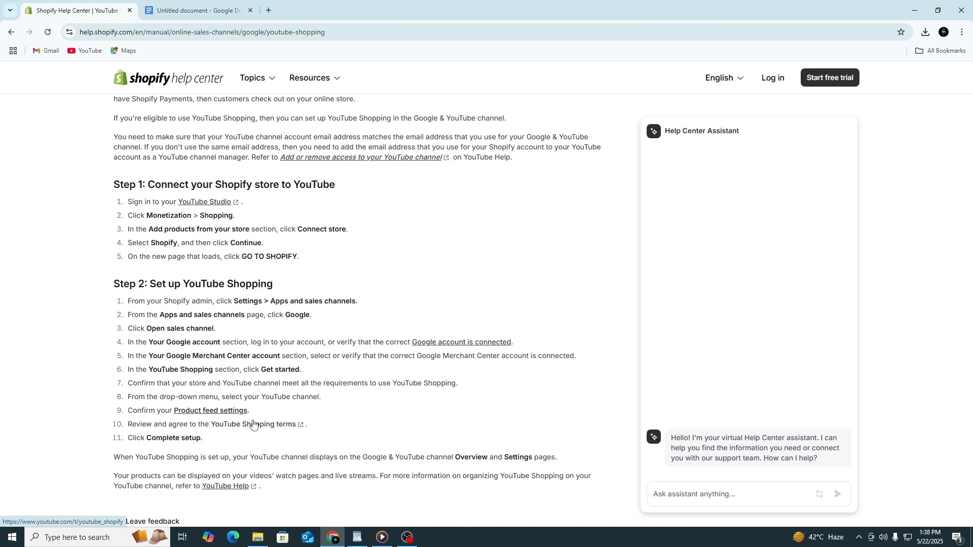
pyautogui.doubleClick(174, 437)
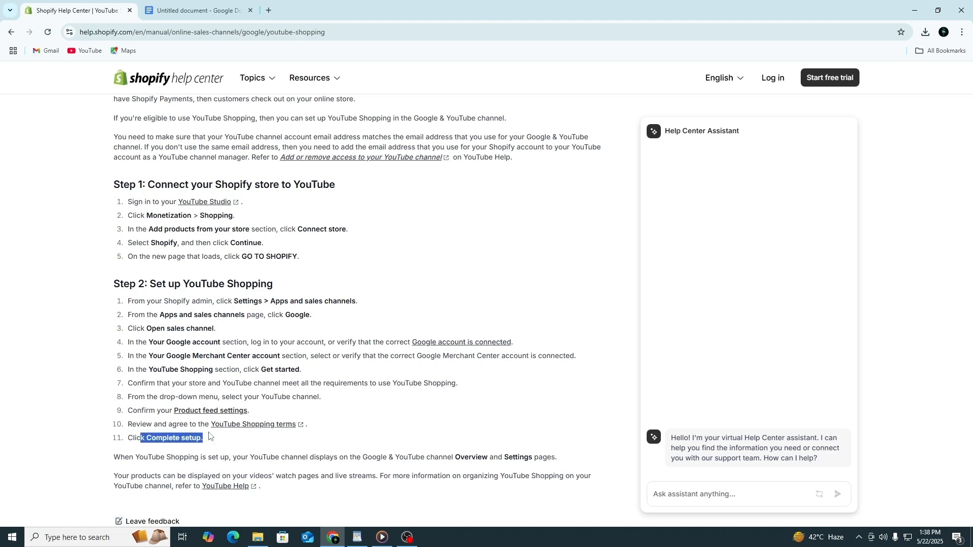
pyautogui.moveTo(329, 425)
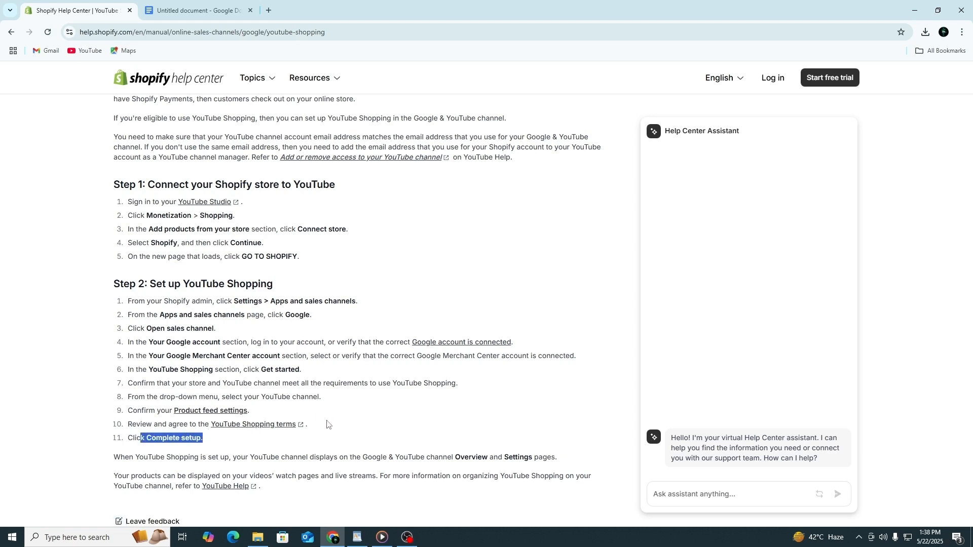
pyautogui.moveTo(330, 420)
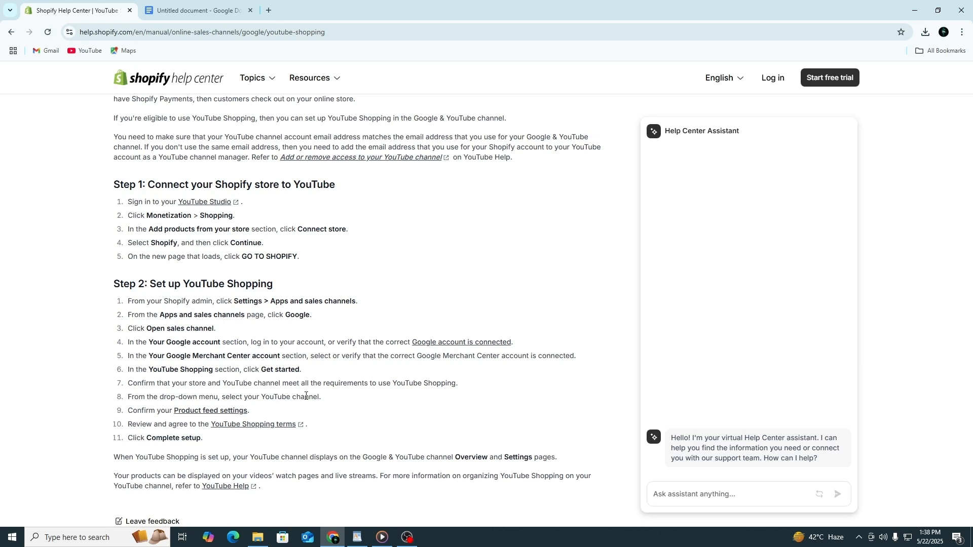
pyautogui.moveTo(126, 218)
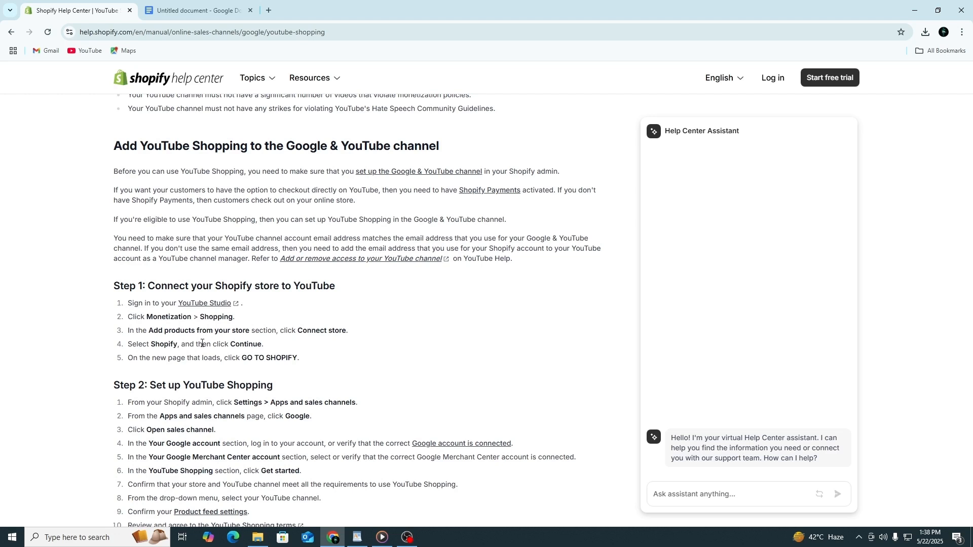
# - Highlight 'click GO TO SHOPIFY.' in Step 1, item 5
pyautogui.moveTo(191, 345); pyautogui.dragTo(264, 345)
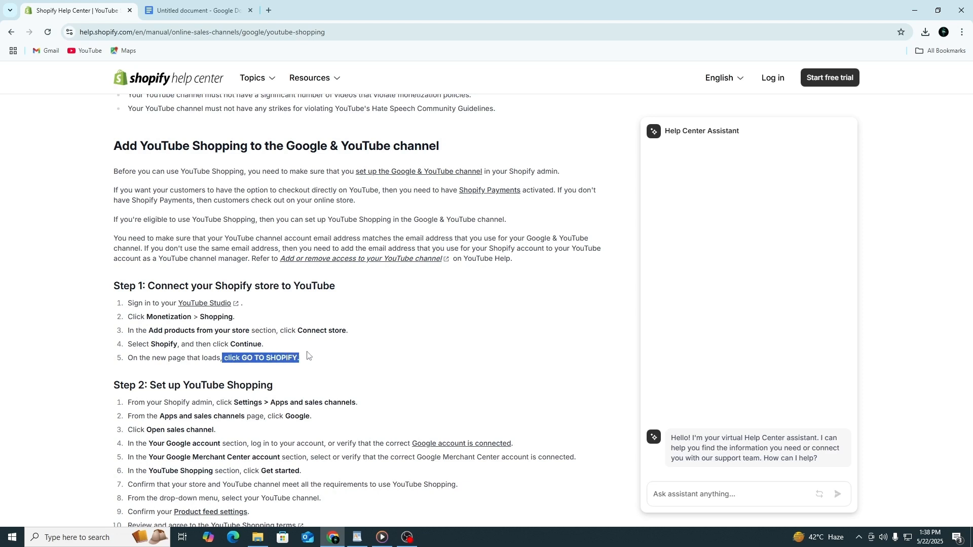
pyautogui.moveTo(312, 354)
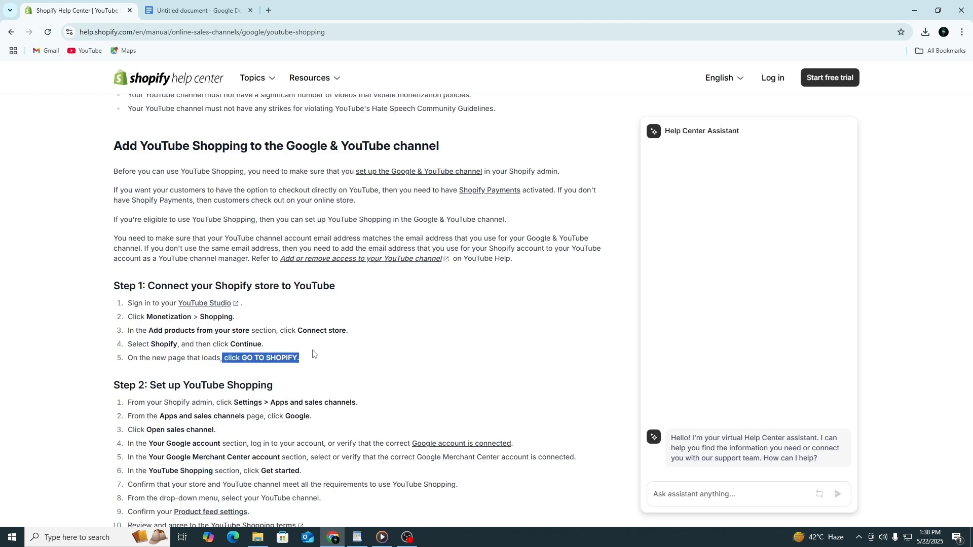
pyautogui.scroll(-3)
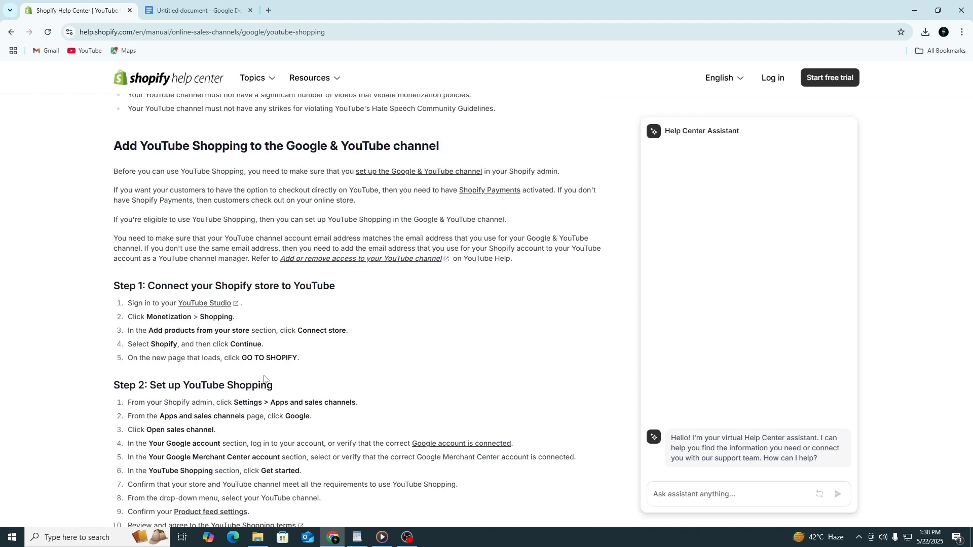
pyautogui.scroll(3)
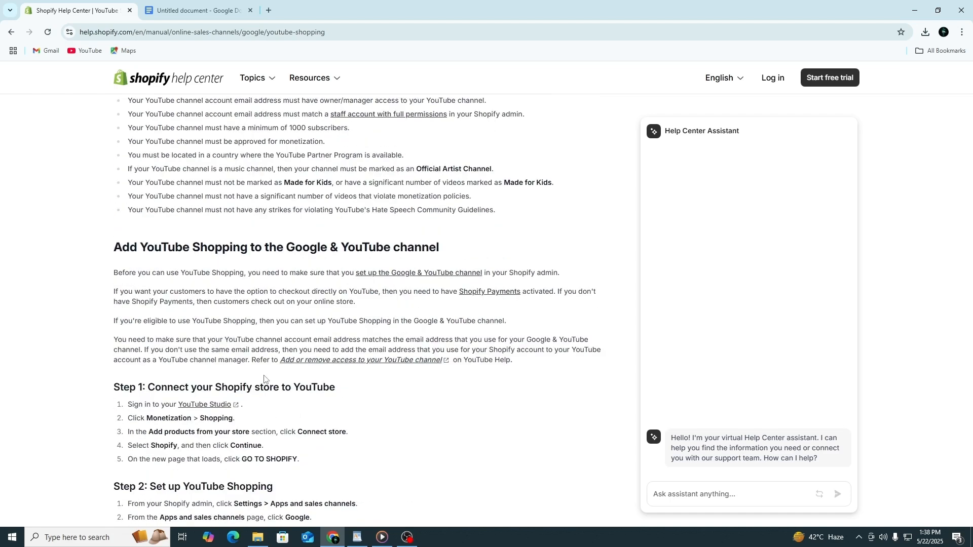
pyautogui.moveTo(266, 372)
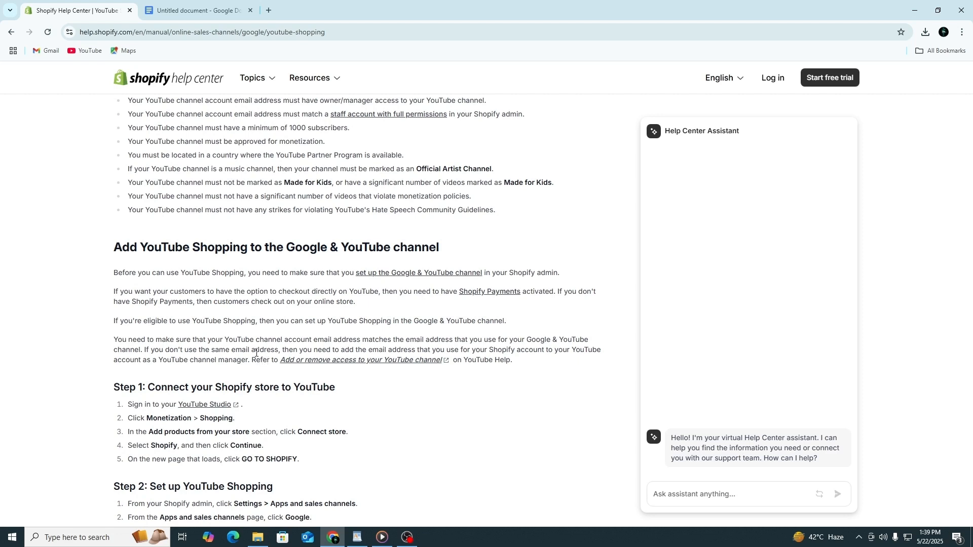
pyautogui.moveTo(255, 348)
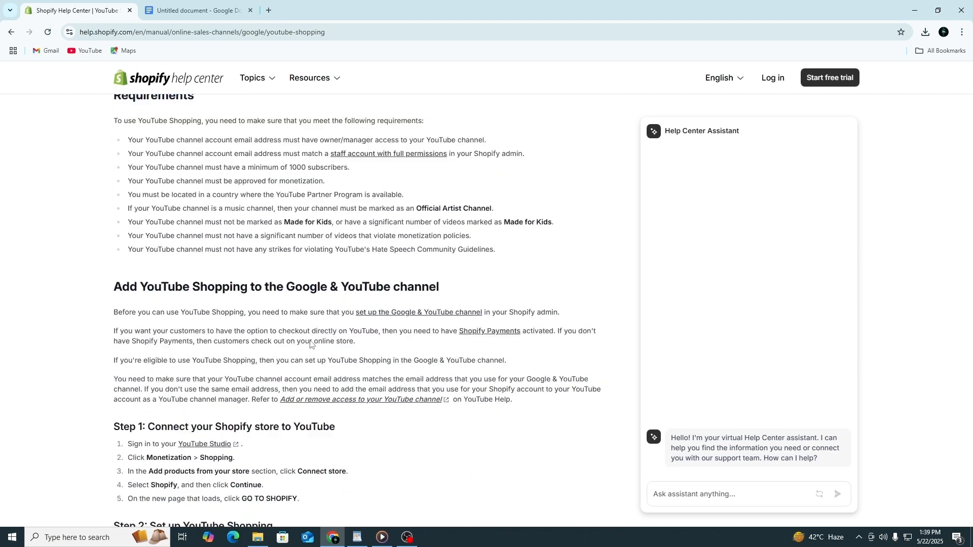
pyautogui.scroll(-3)
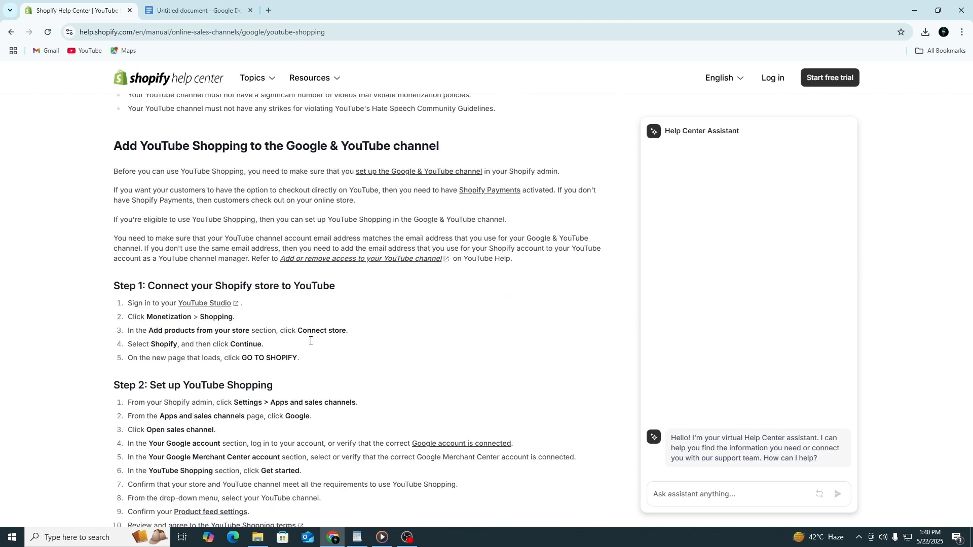
pyautogui.scroll(-3)
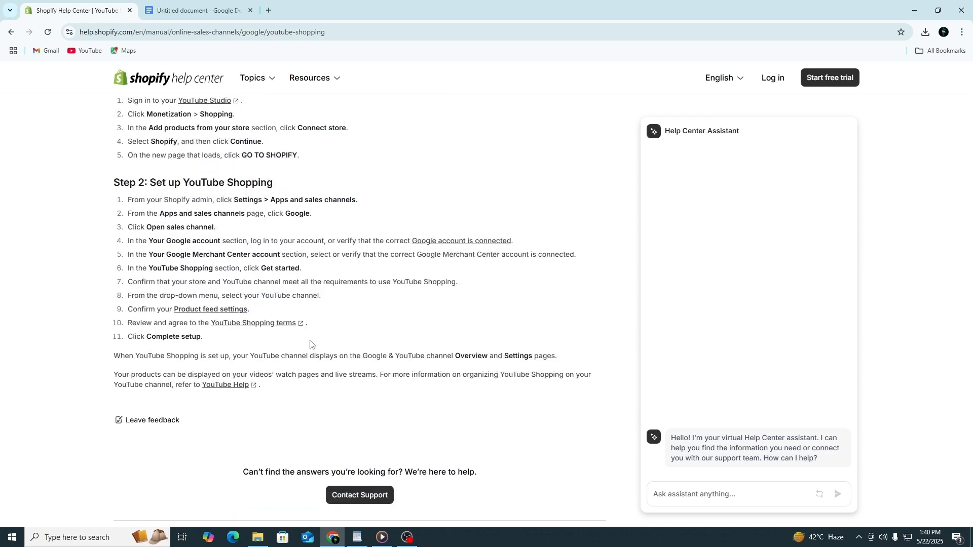
pyautogui.moveTo(306, 343)
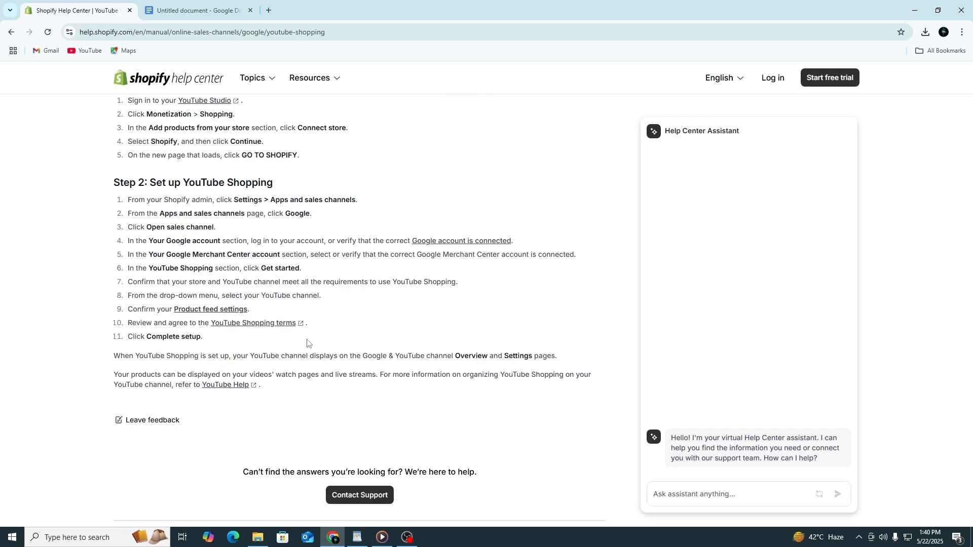
pyautogui.moveTo(333, 329)
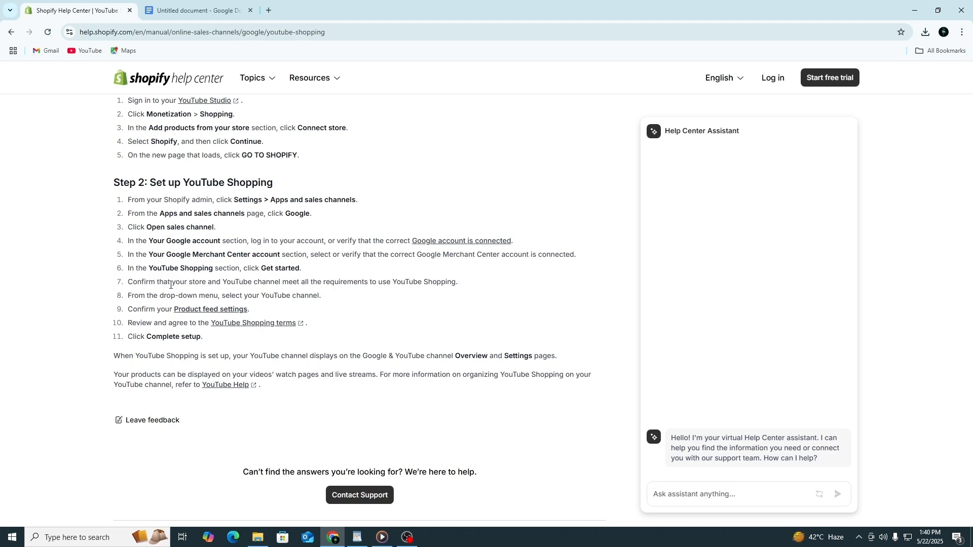
pyautogui.moveTo(349, 358)
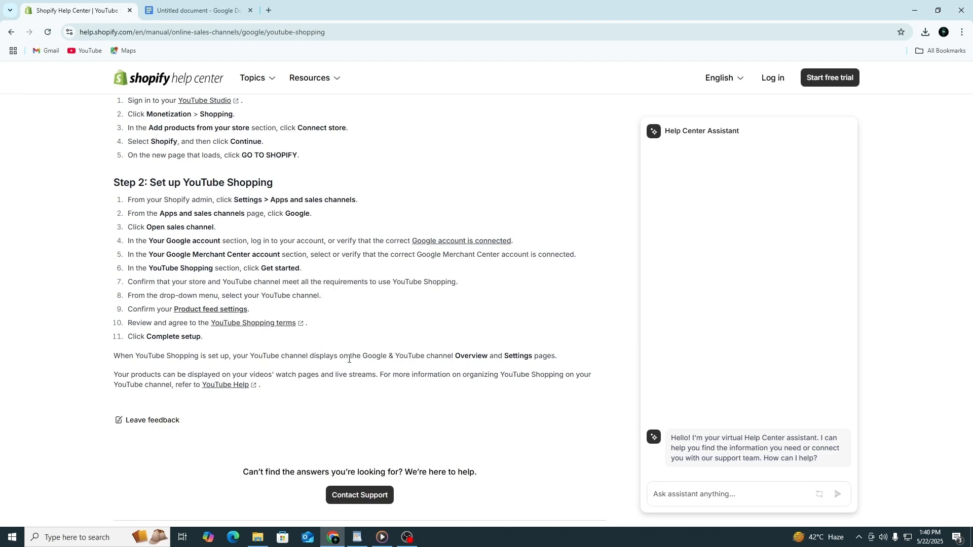
pyautogui.moveTo(261, 334)
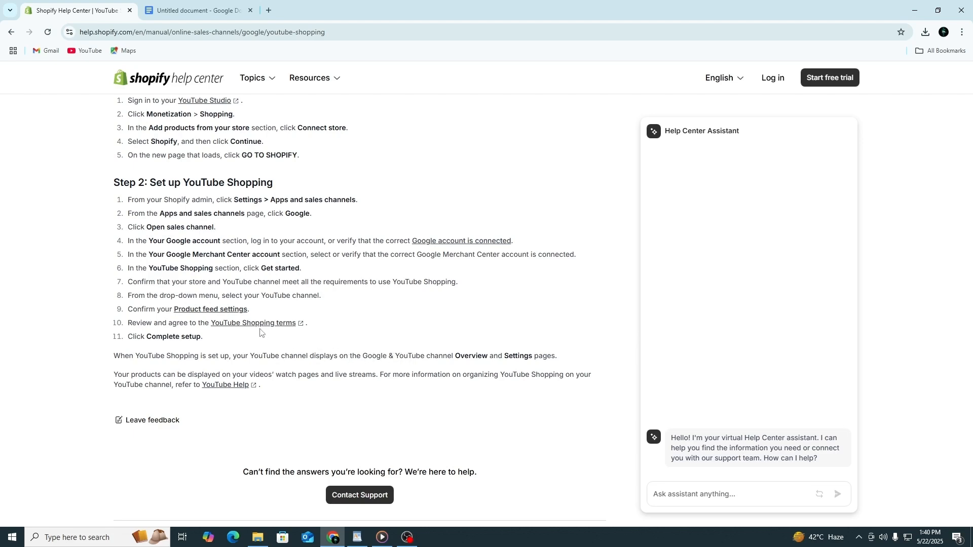
pyautogui.scroll(3)
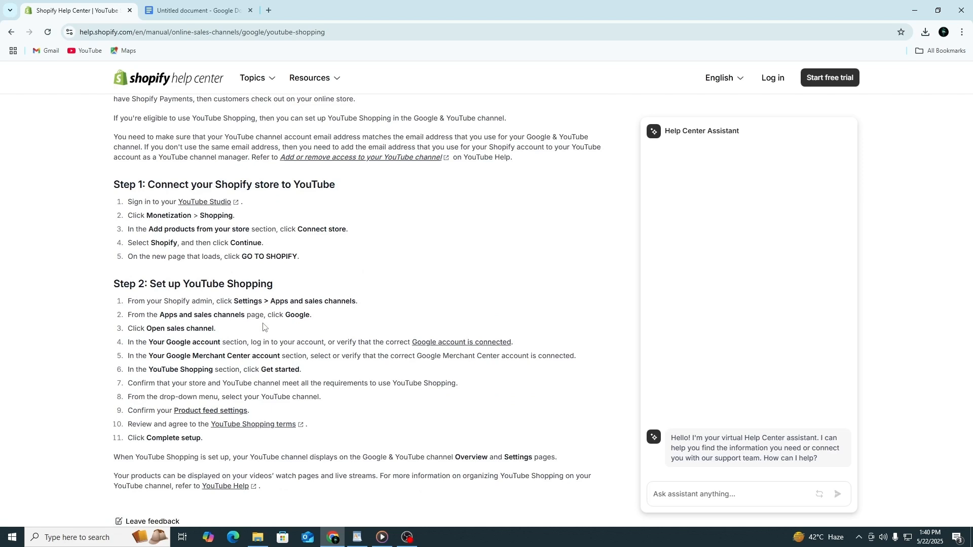
pyautogui.scroll(3)
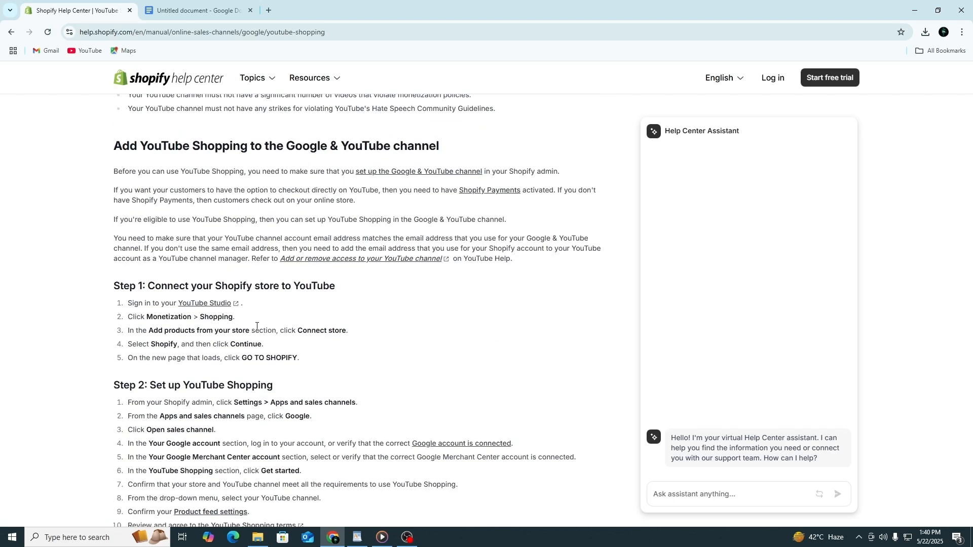